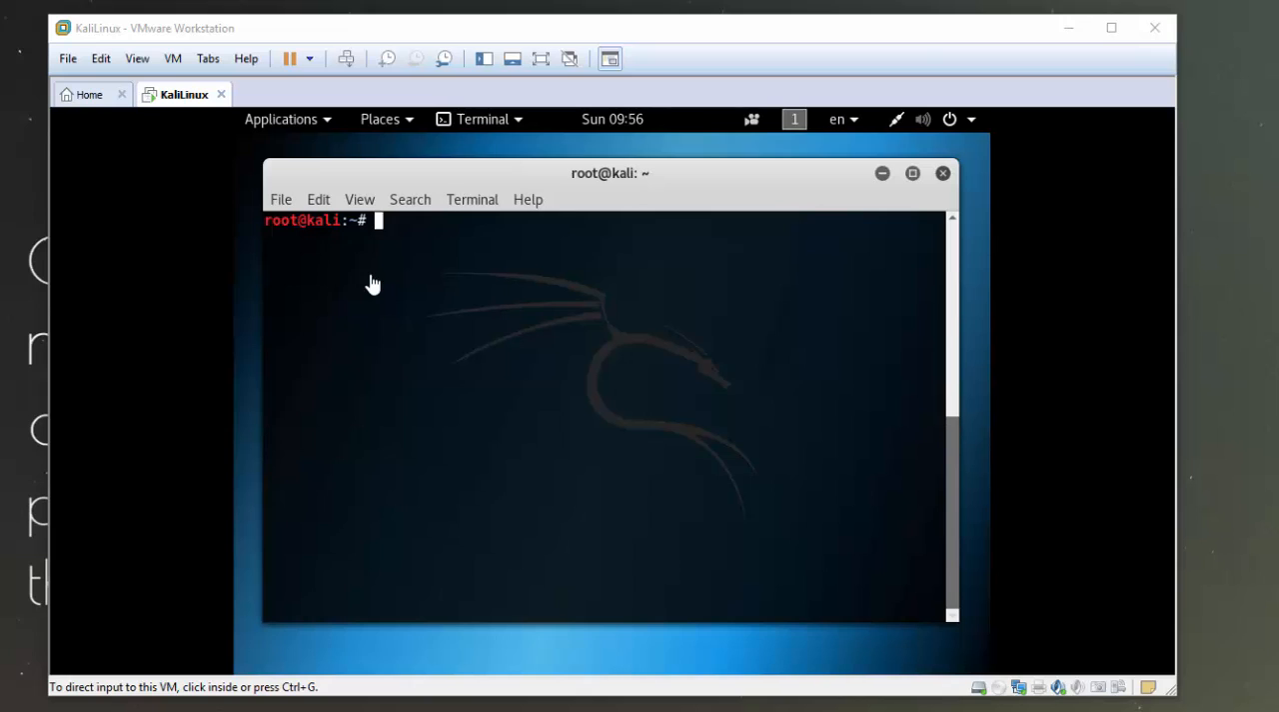
Run apt-get update in the Kali terminal to refresh the kali-rolling package lists.
click(390, 220)
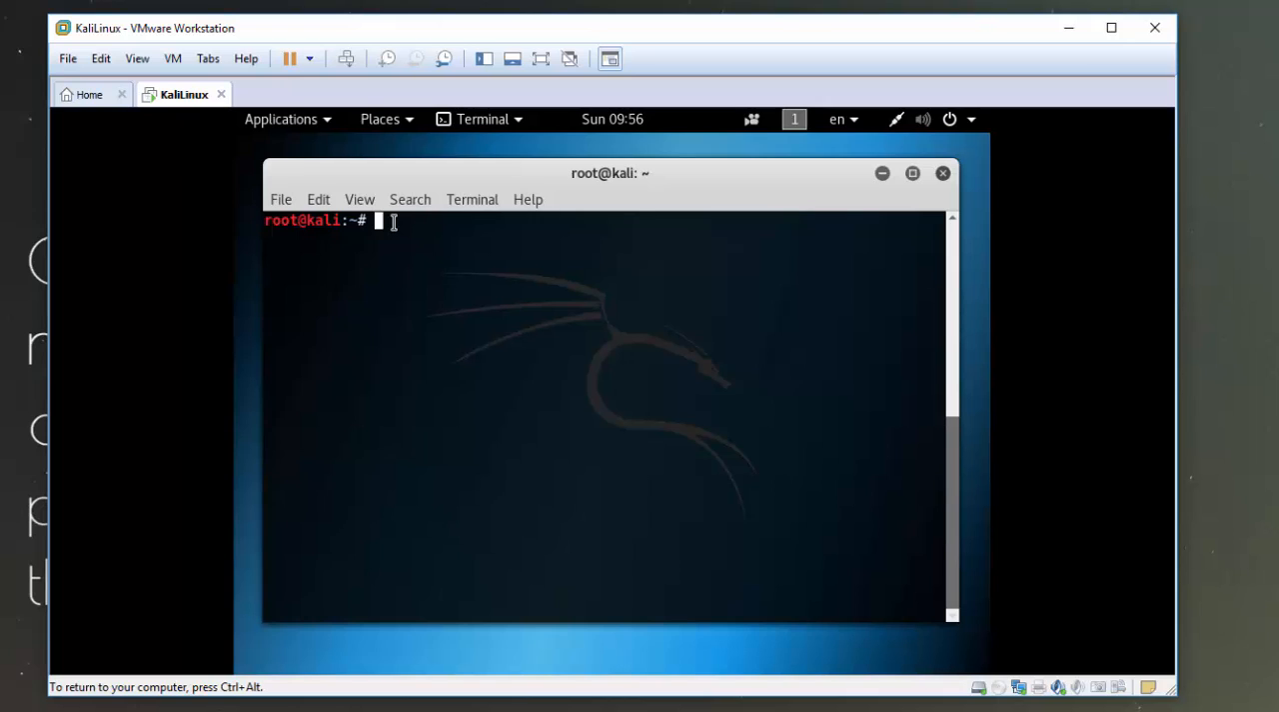
text(apt-get)
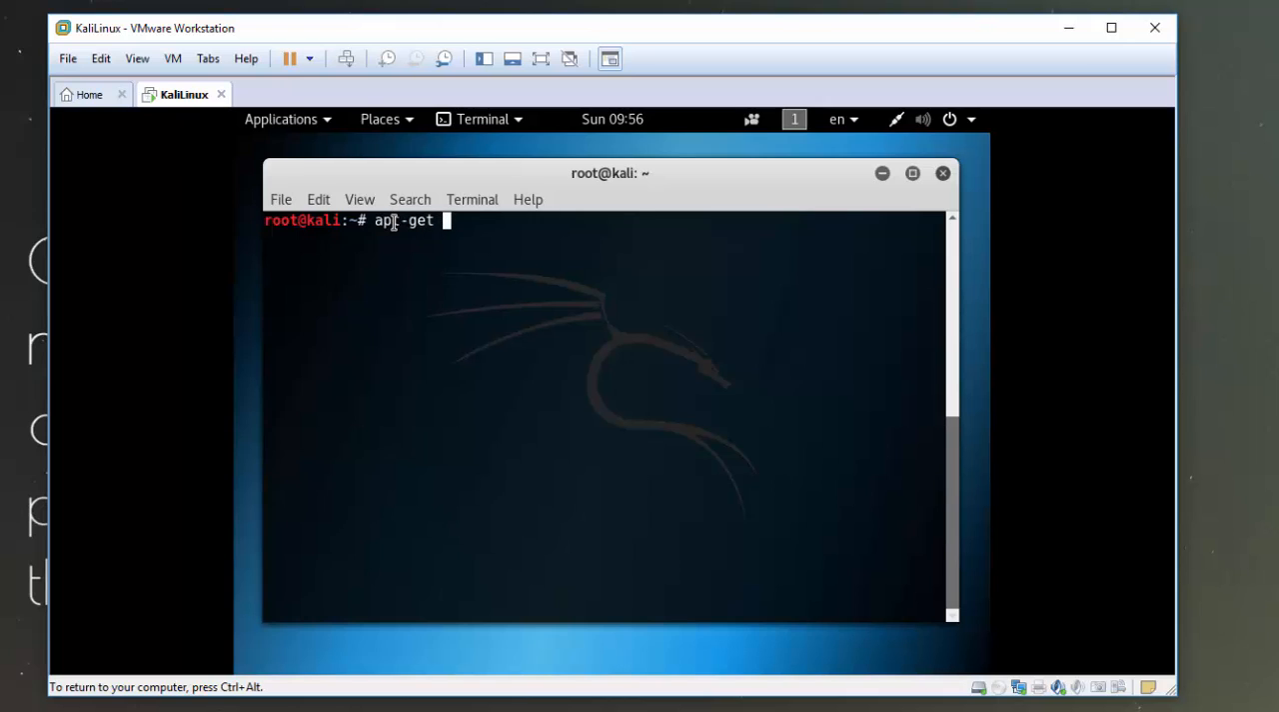
text(update)
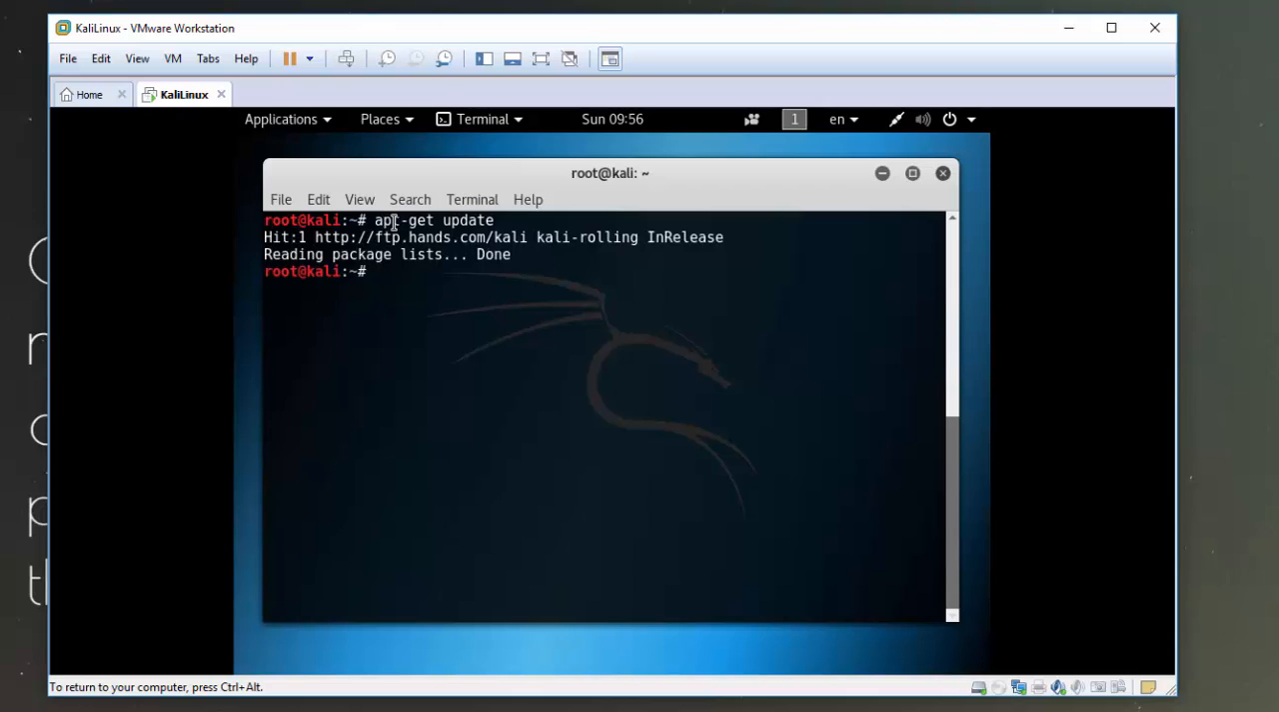
Run apt-get upgrade and answer y to upgrade the 792 outdated packages.
text(apt-get update)
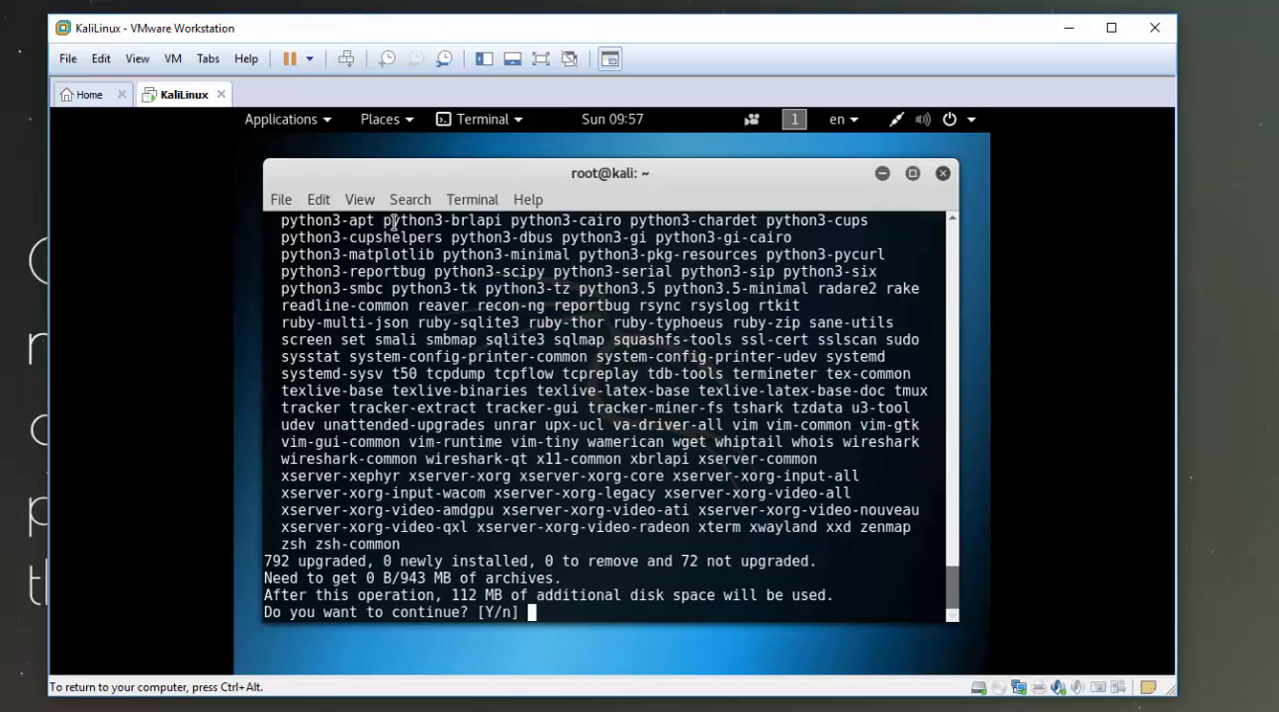
text(y)
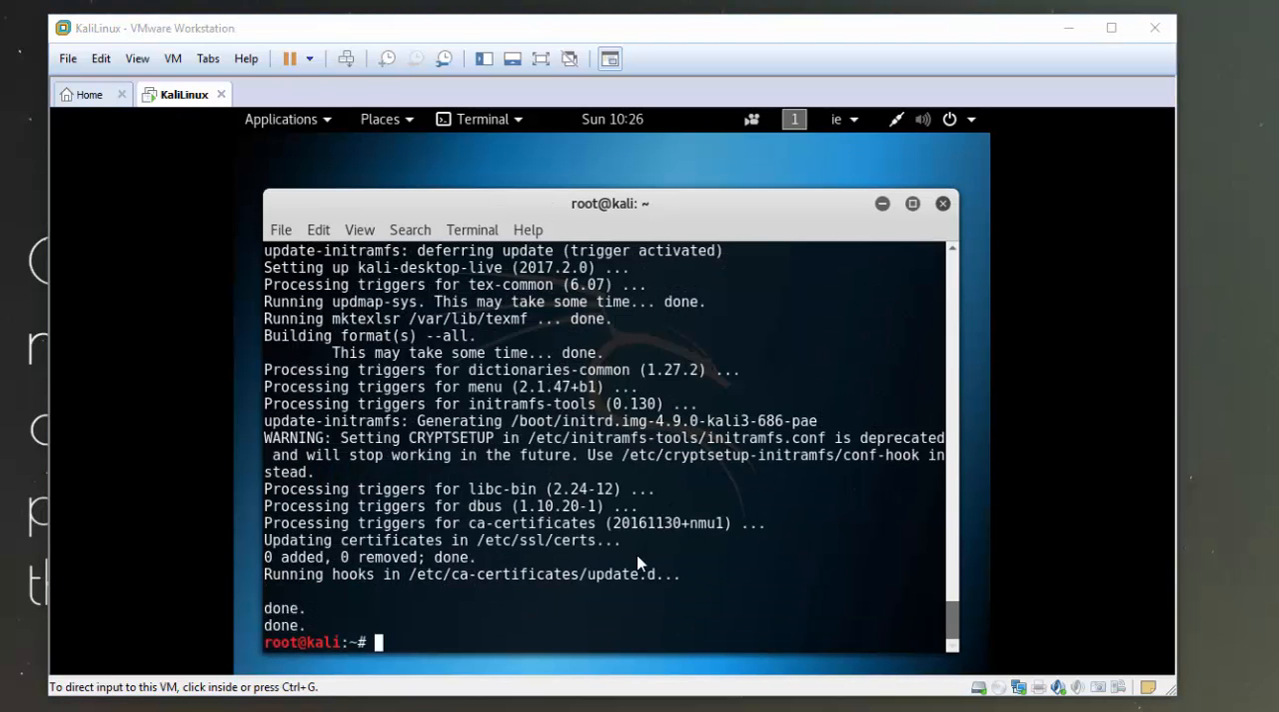
mouse_move(516, 616)
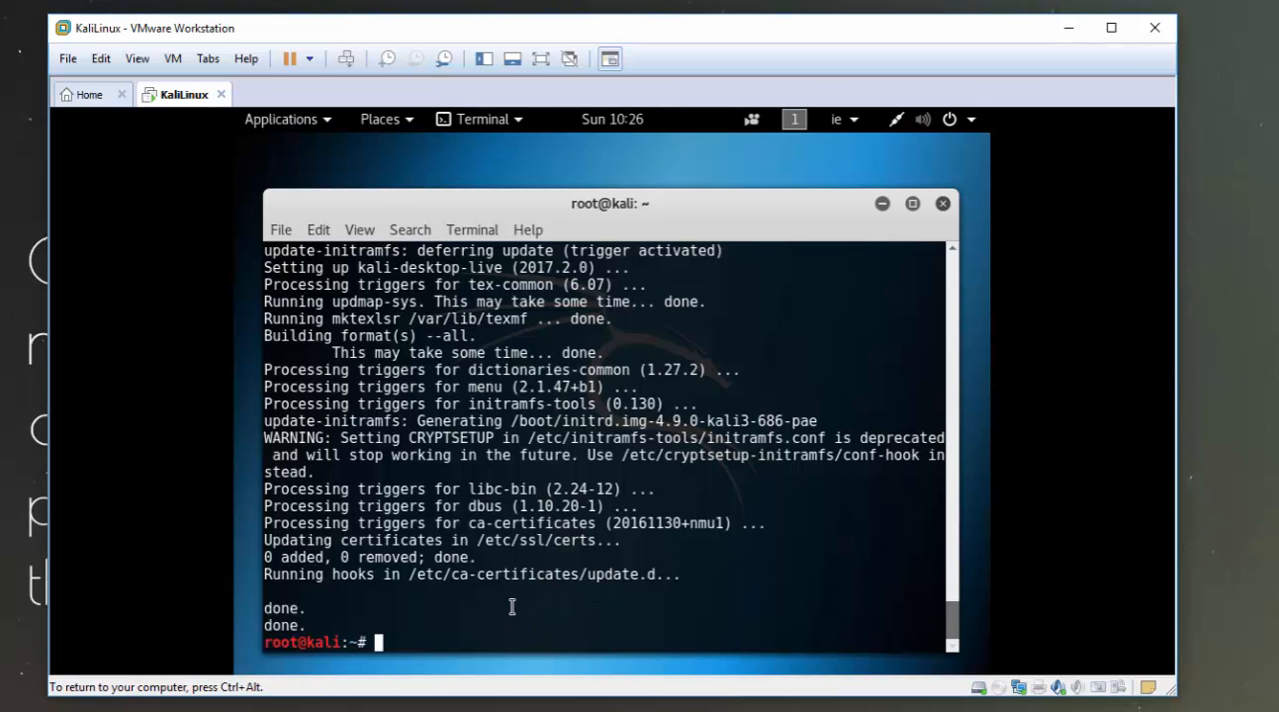
Reboot the Kali VM with init 6 so it returns to the login screen.
text(i)
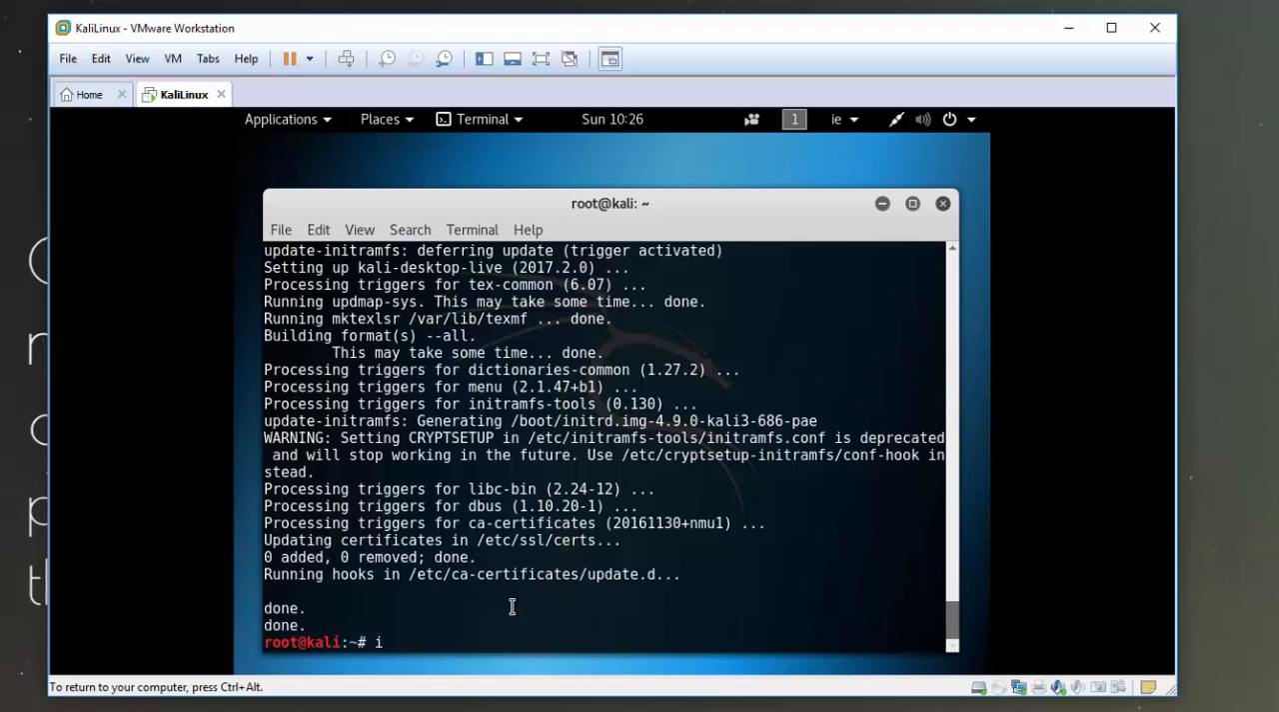
text(nit 6)
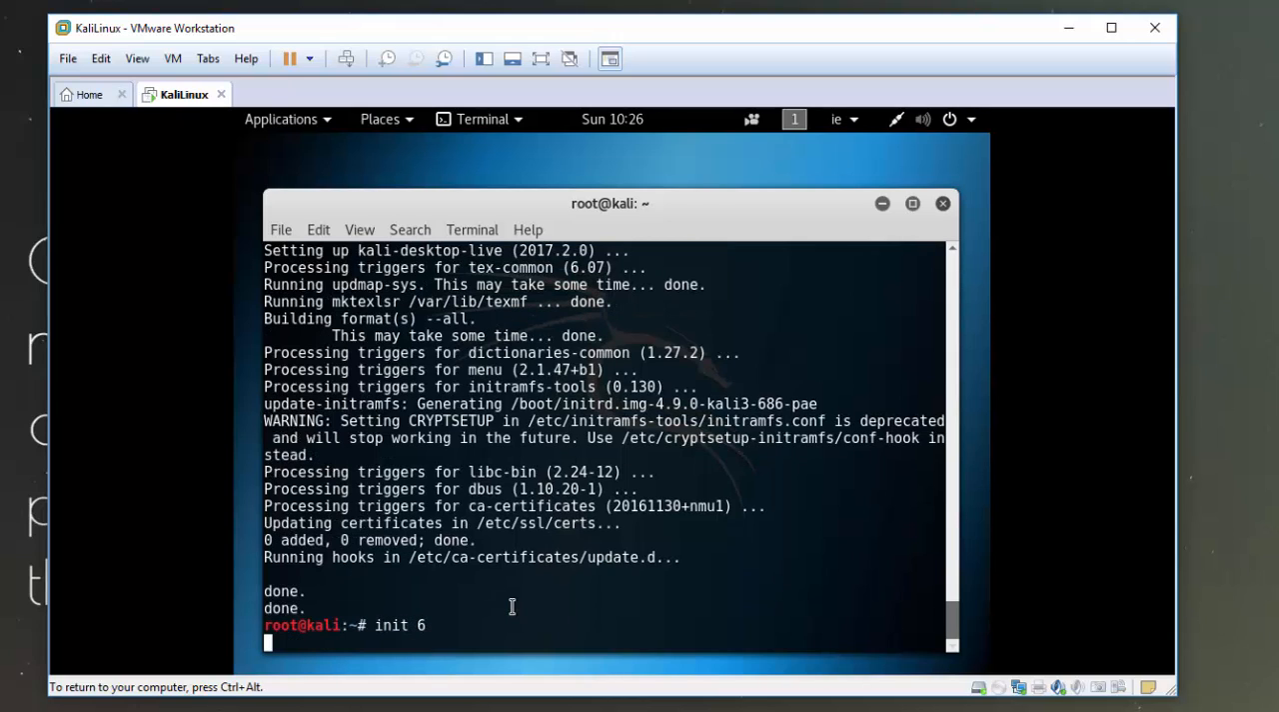
click(512, 606)
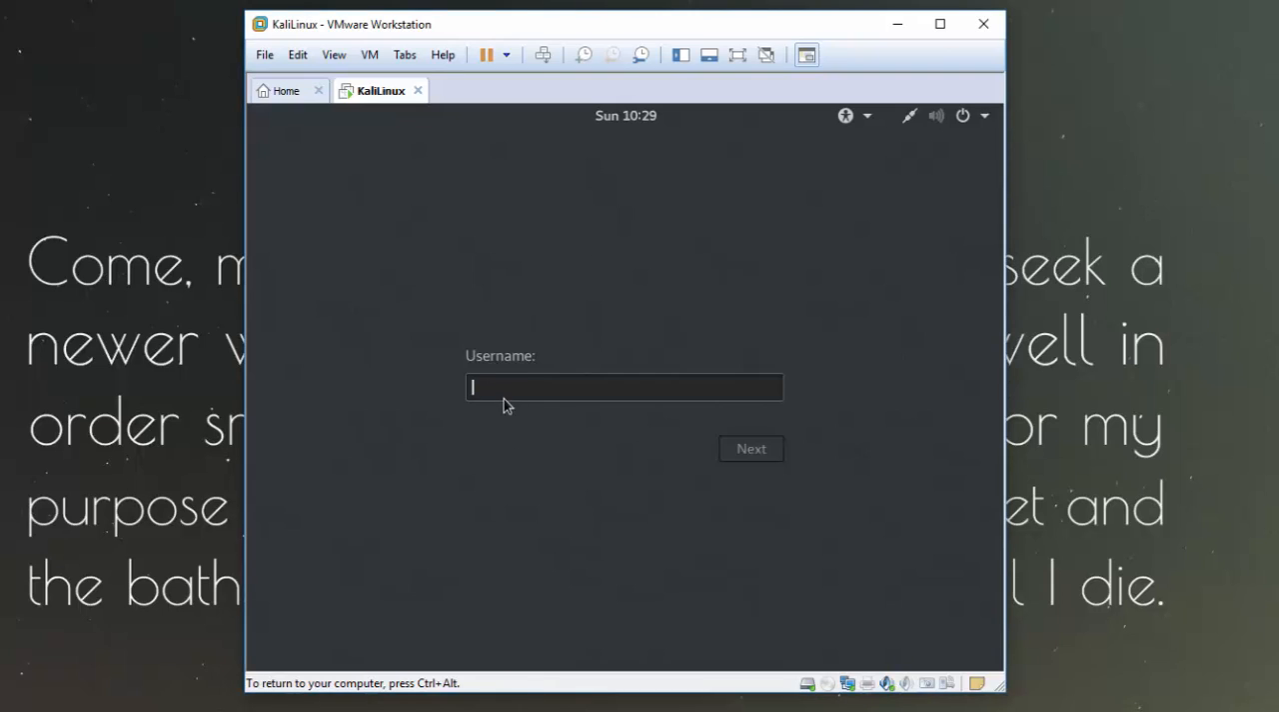
Sign in as root with the password to reach the Kali desktop.
text(root)
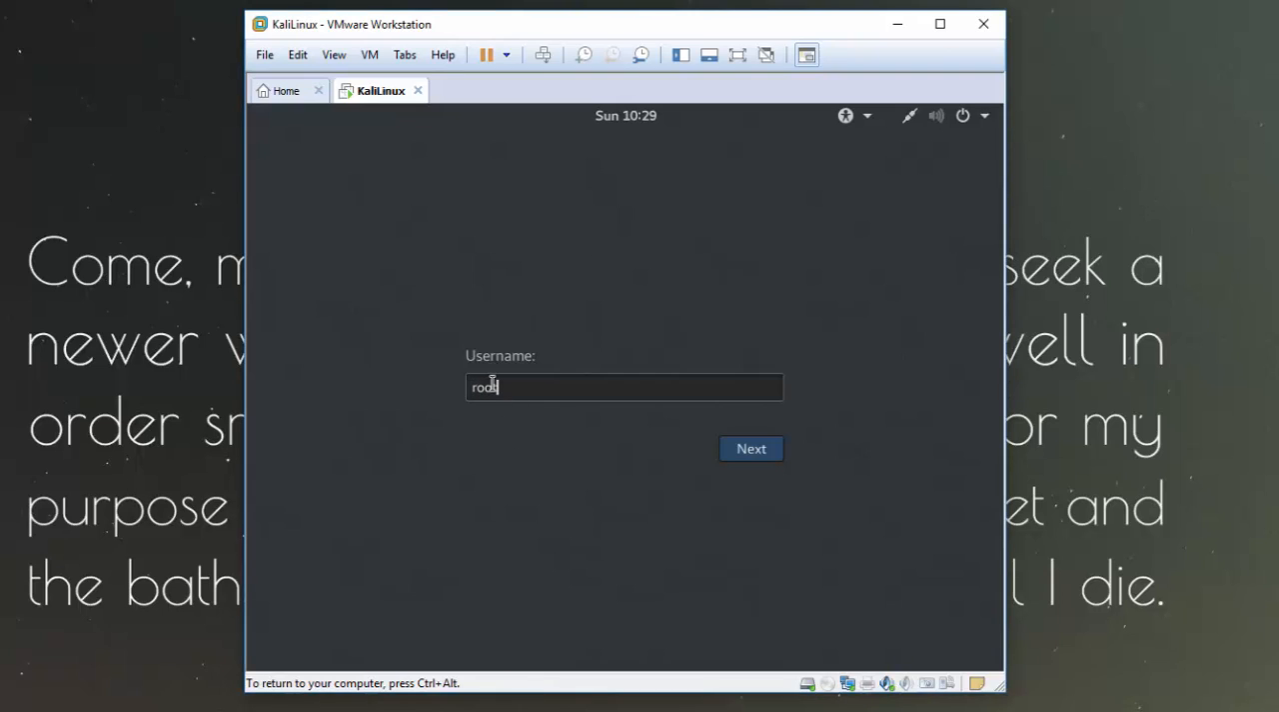
click(751, 447)
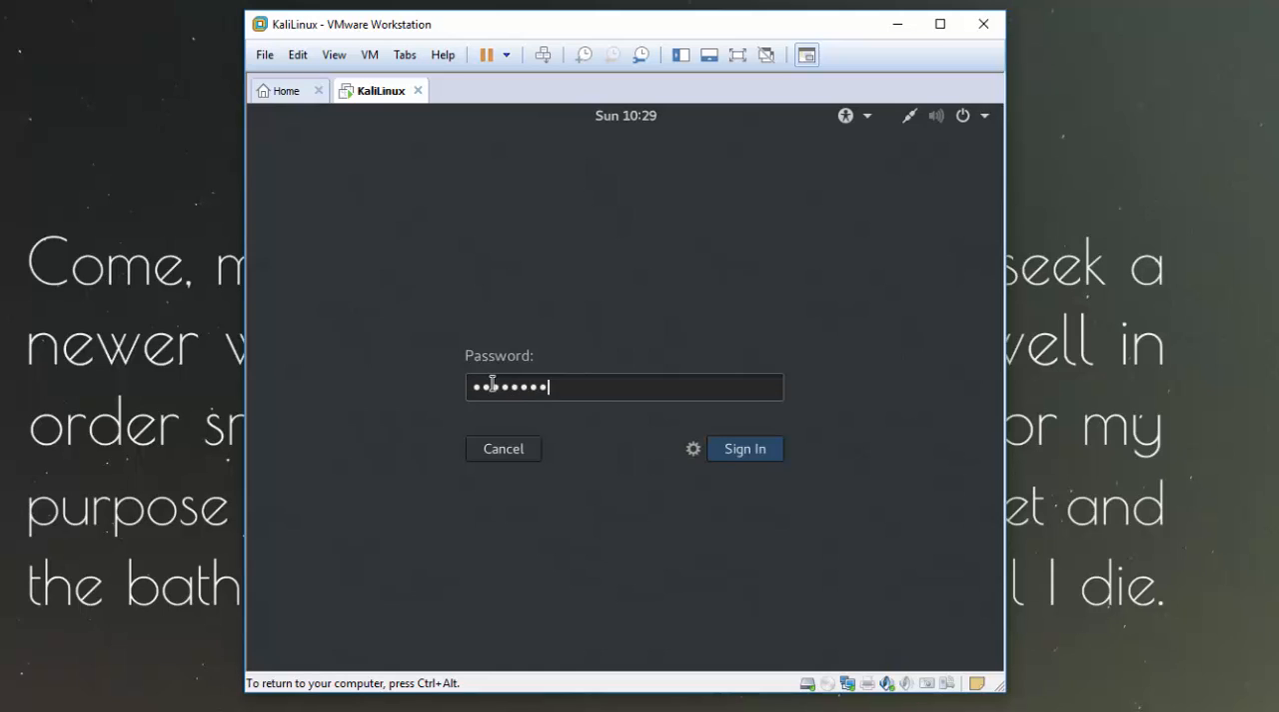
click(744, 448)
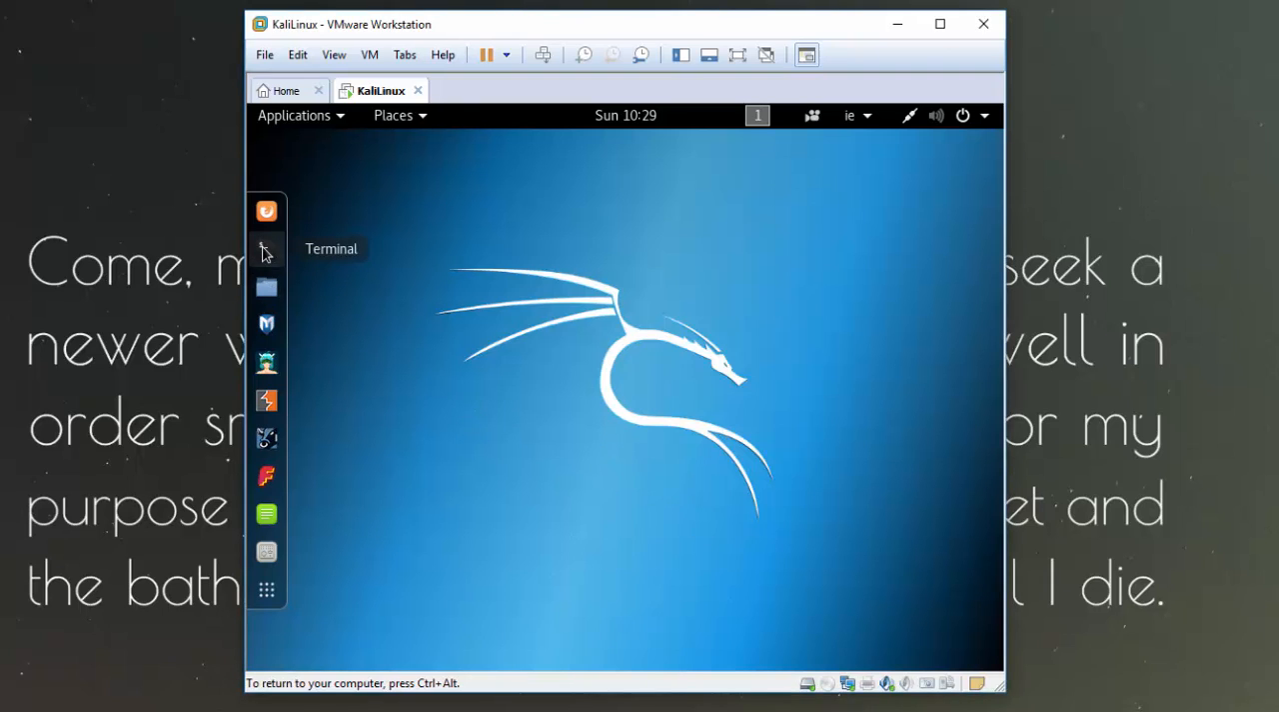
In a new terminal, run apt-get install open-vm-tools-desktop fuse up to the confirmation prompt.
click(266, 248)
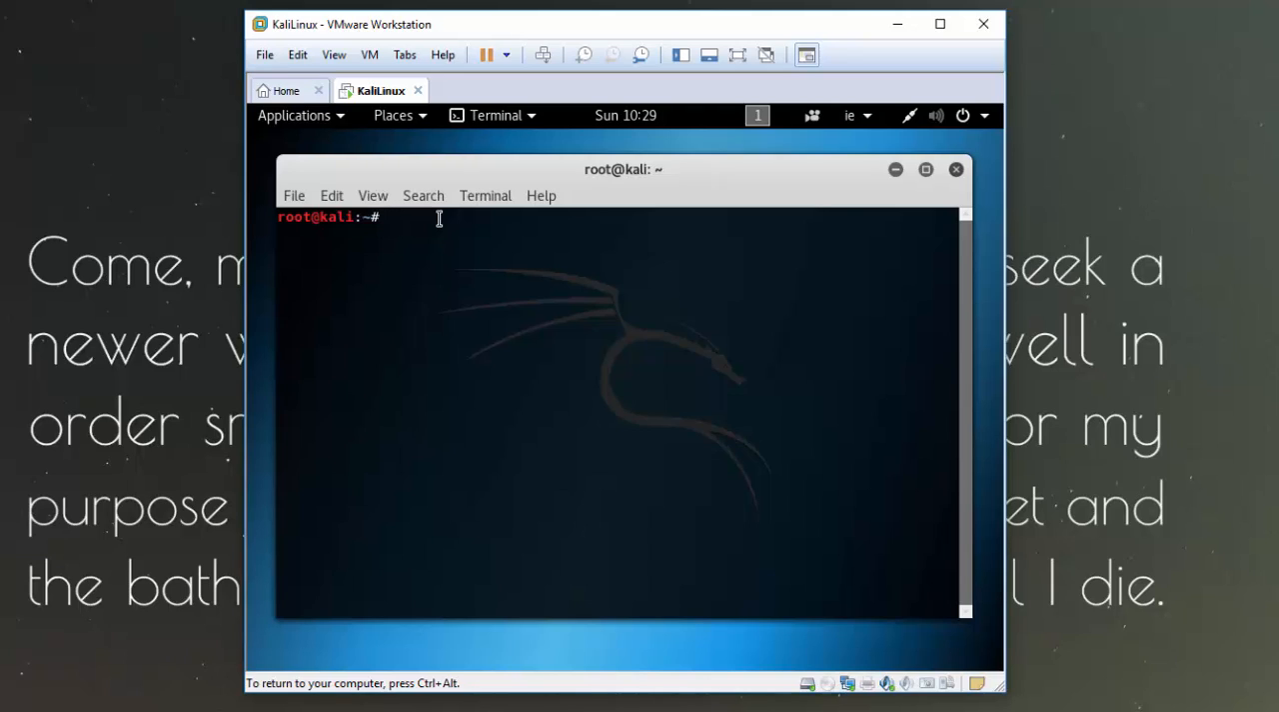
text(apt-g)
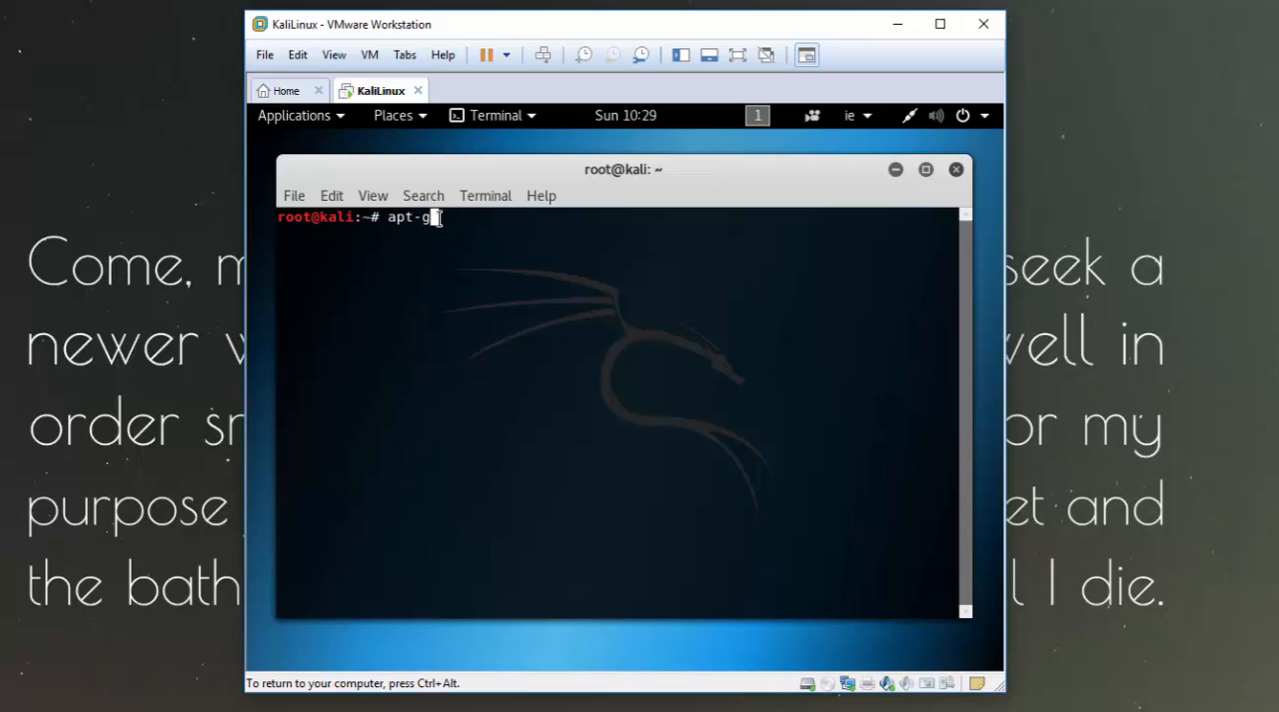
text(e)
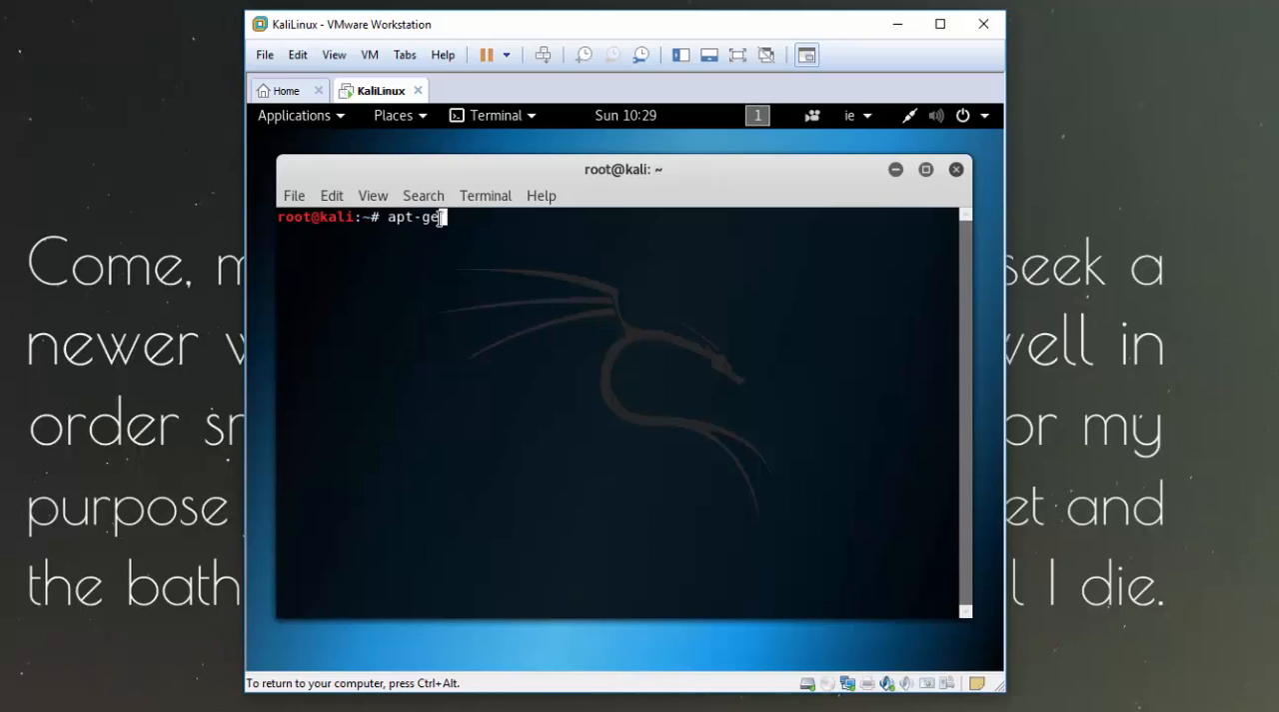
text(insta;)
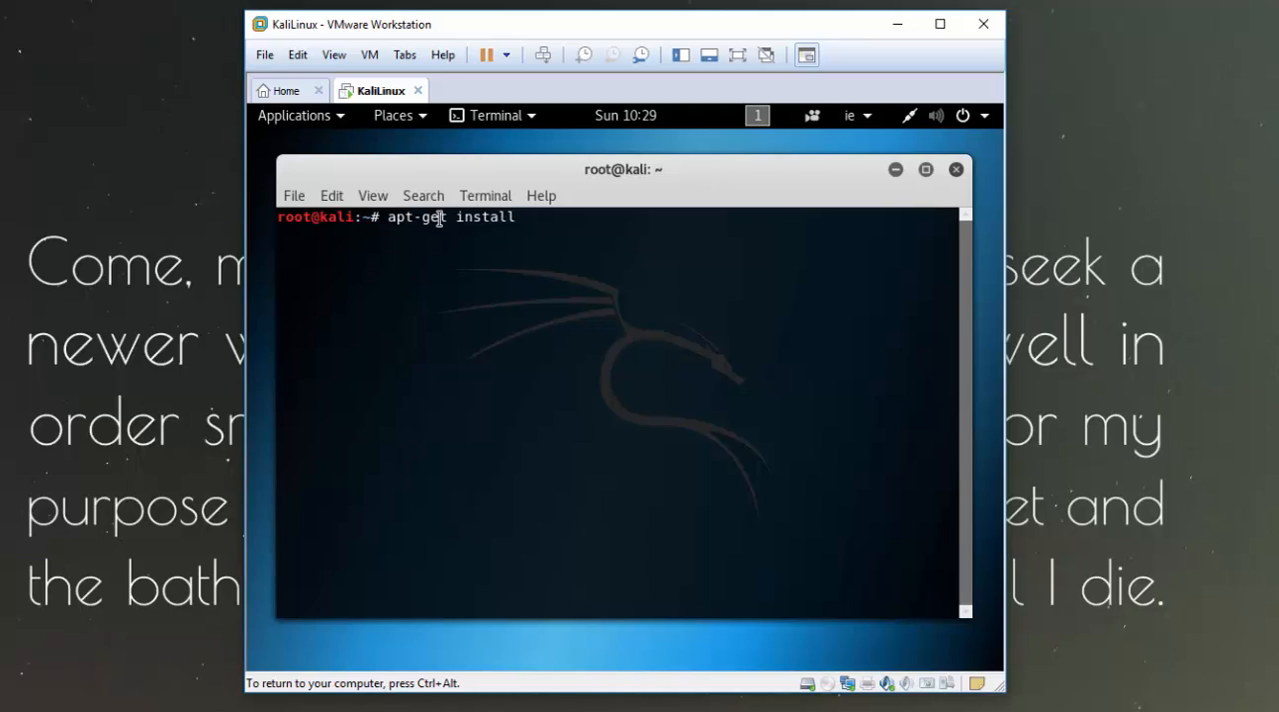
text(op)
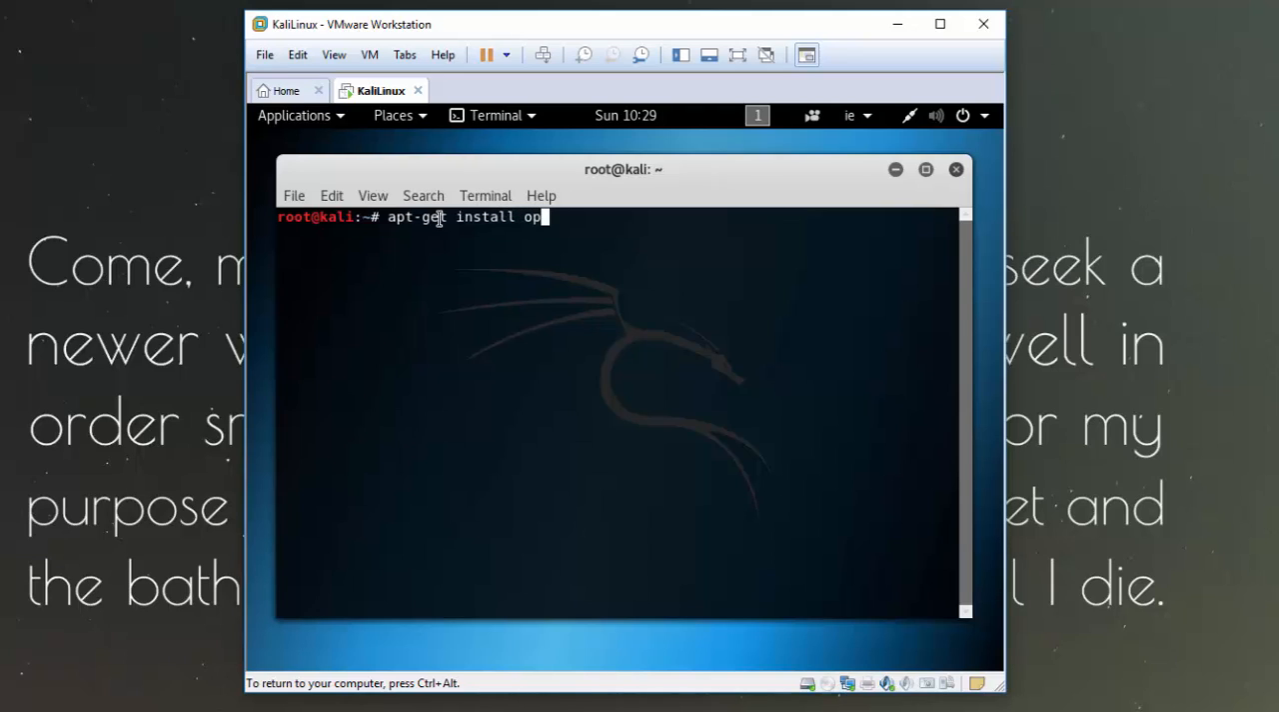
text(en-)
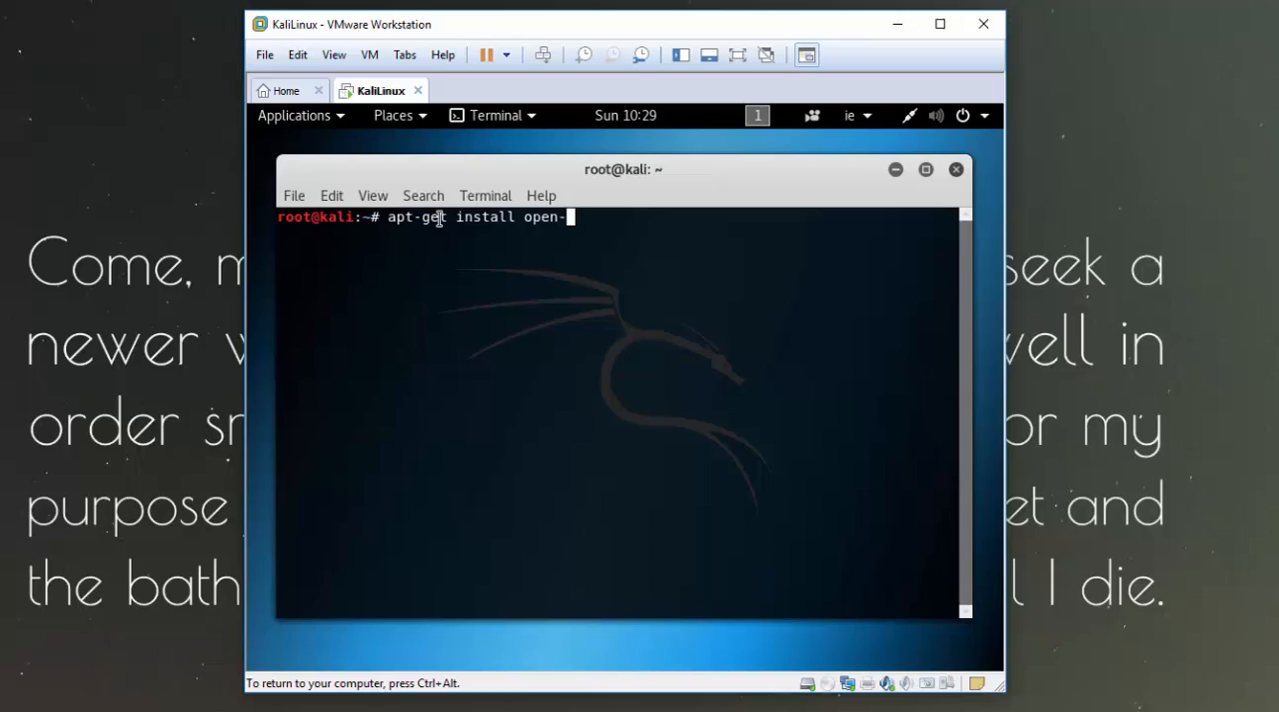
text(vm)
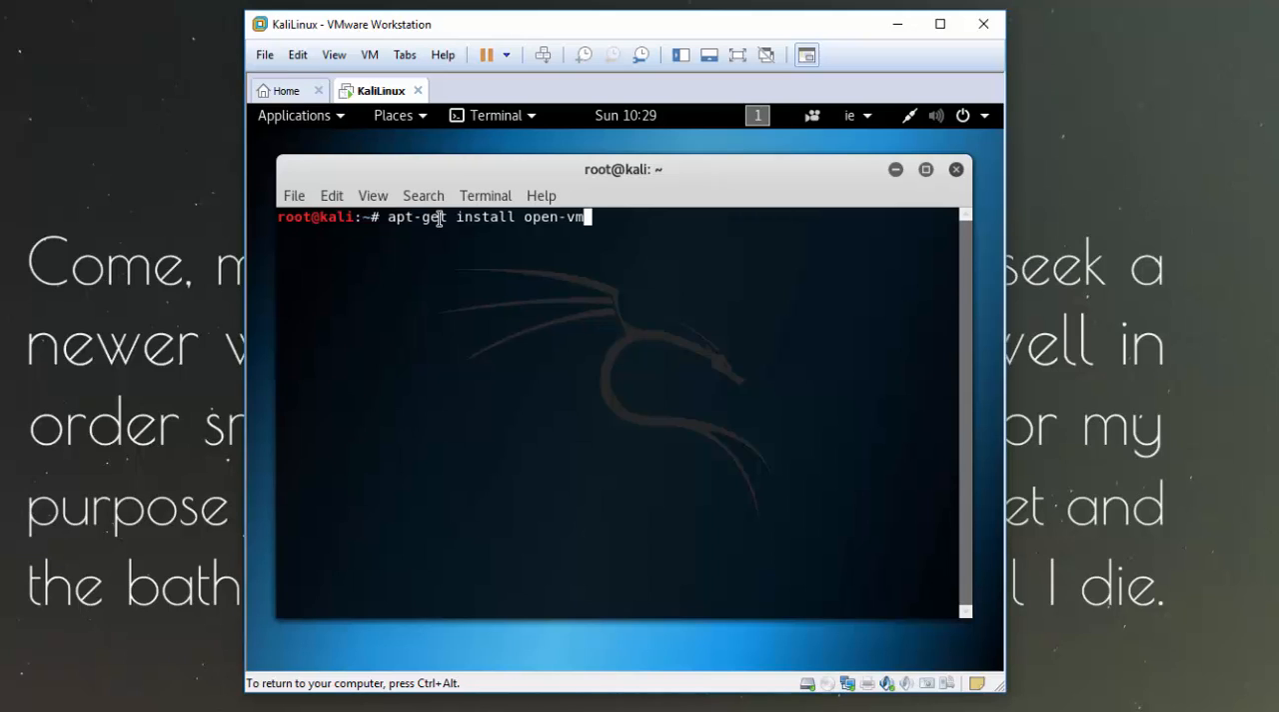
text(tools-de)
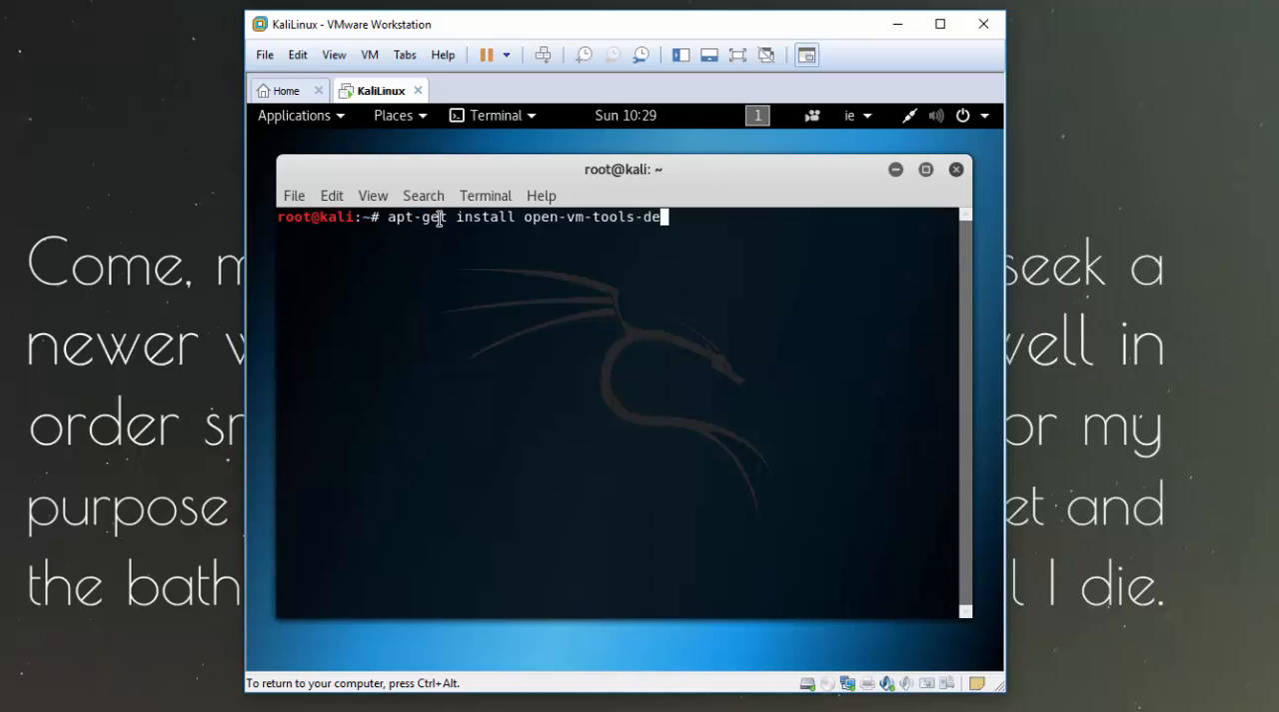
text(sktop fuse)
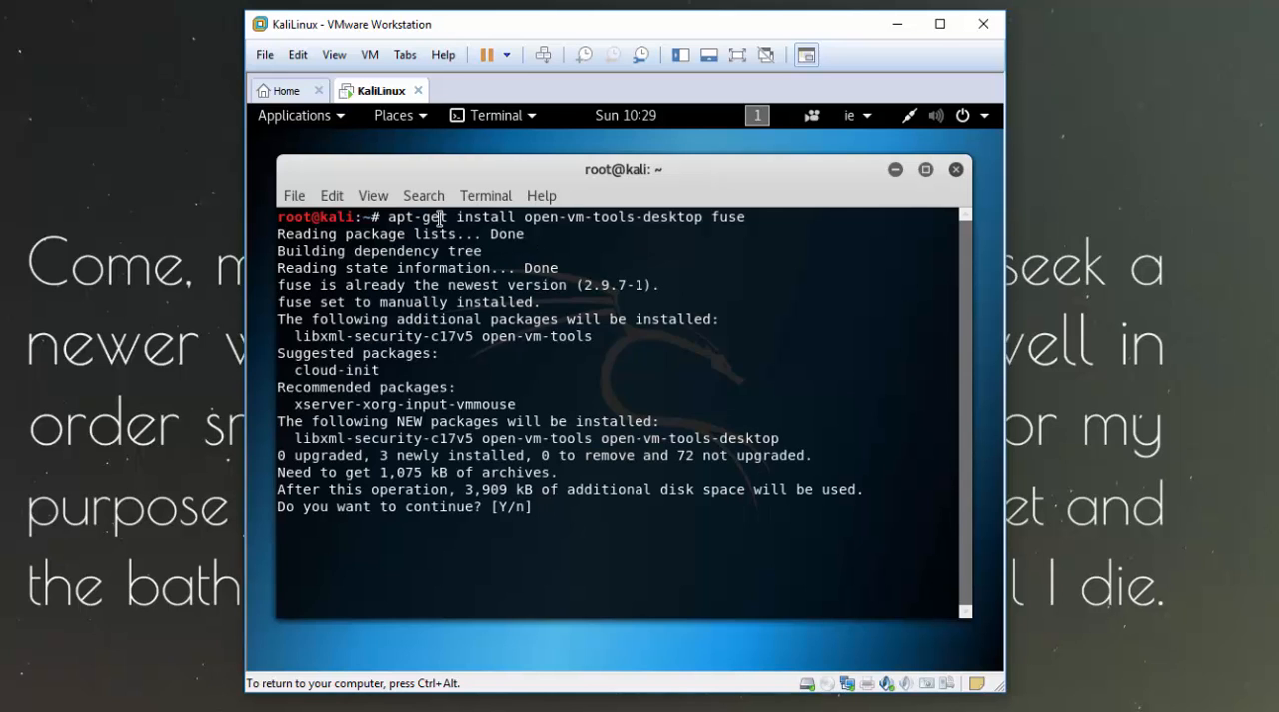
Answer y to install open-vm-tools and open-vm-tools-desktop until back at the root prompt.
text(y)
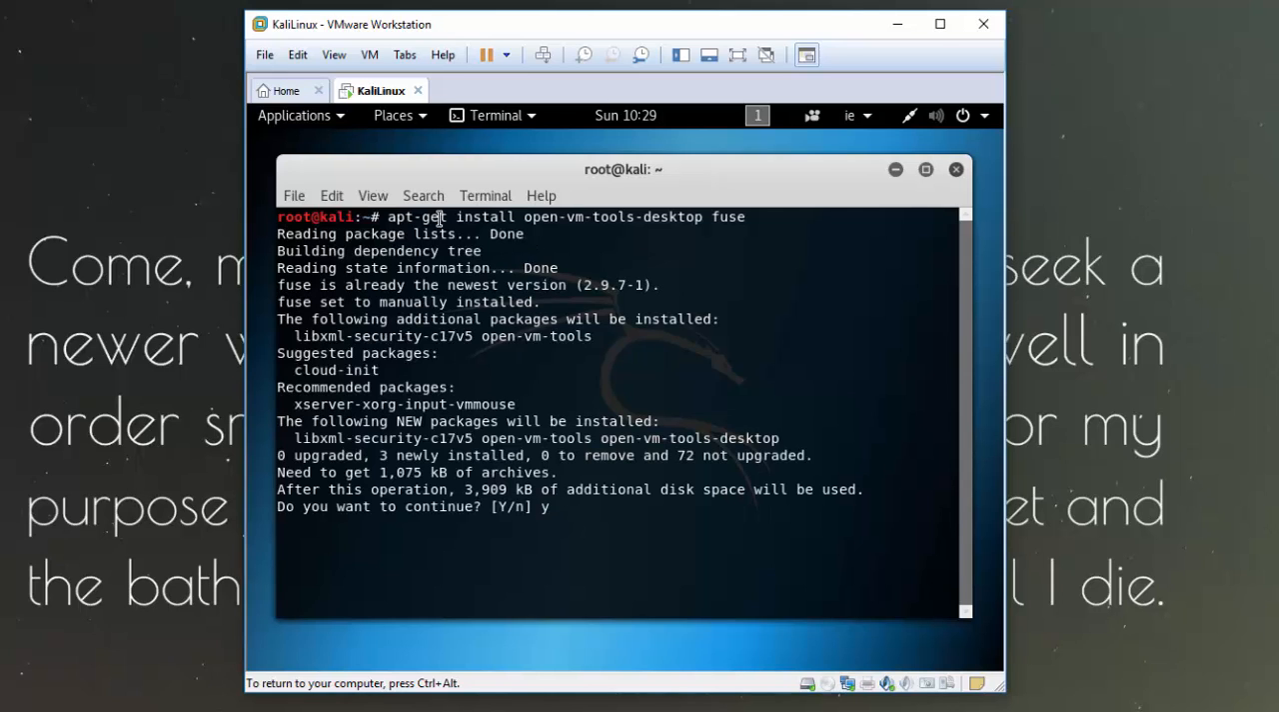
key(Return)
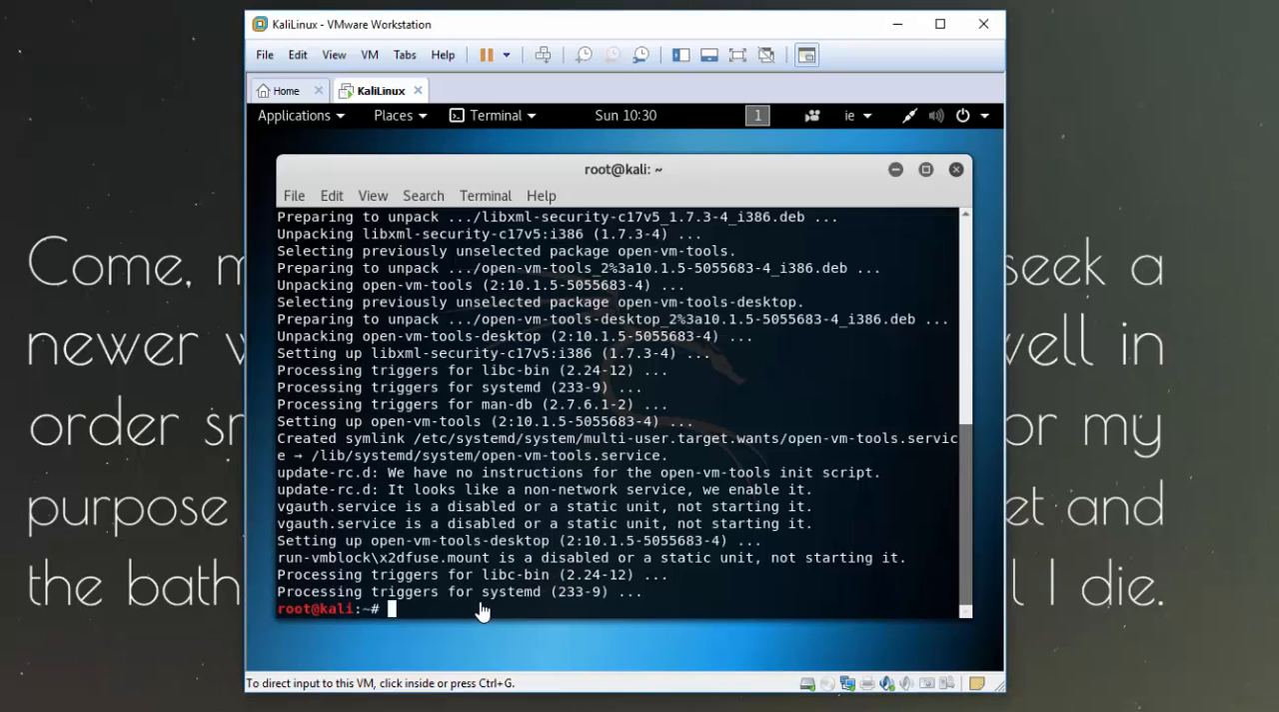
Reboot the Kali VM again with init 6 so it returns to the login screen.
click(480, 607)
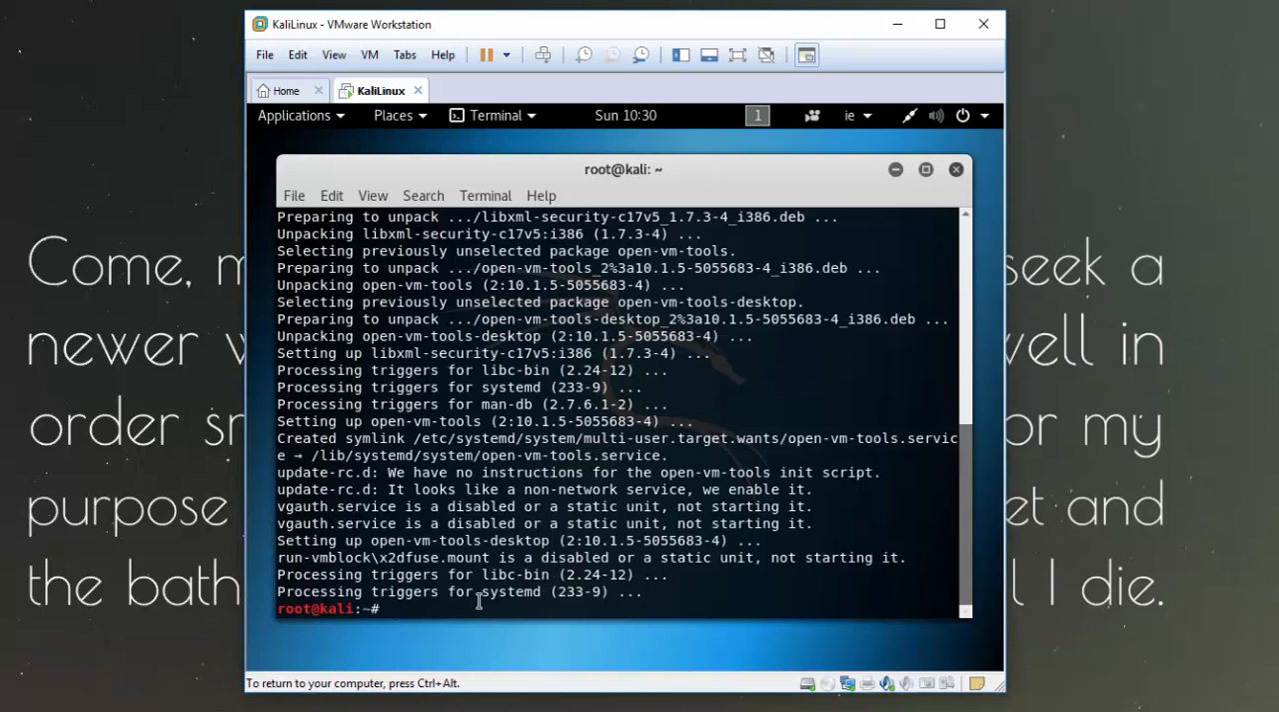
text(init)
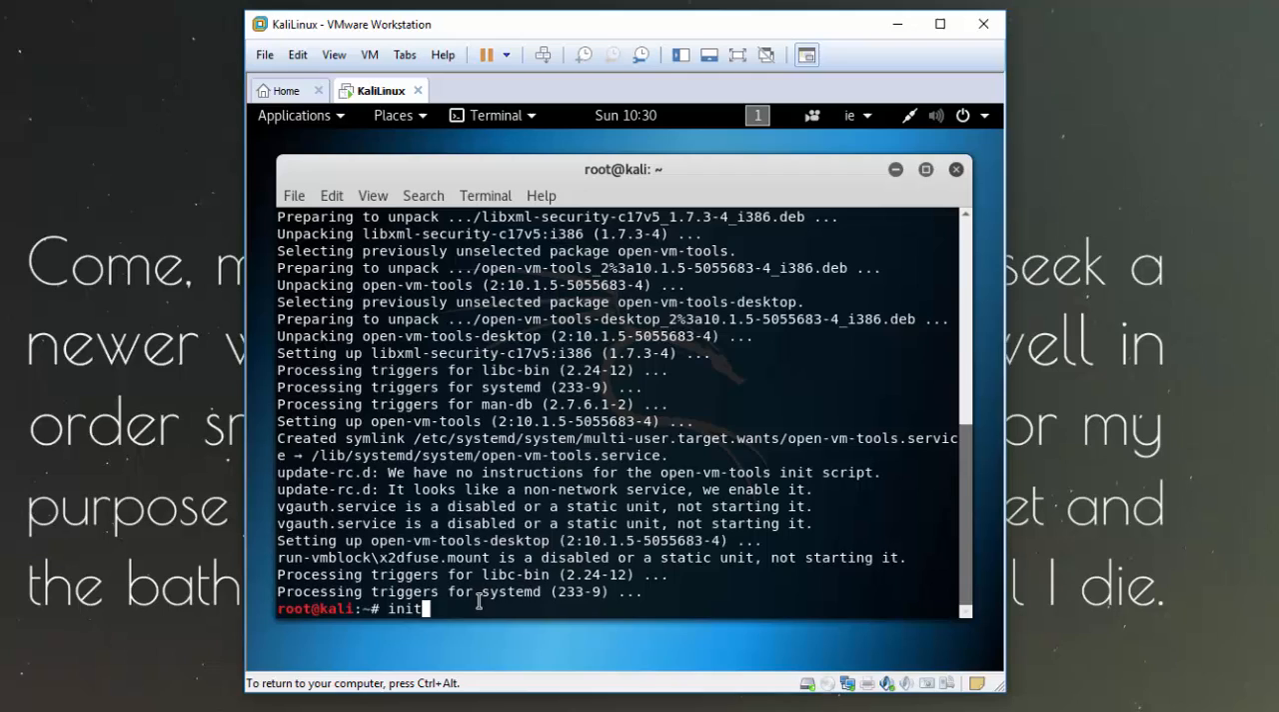
text(6)
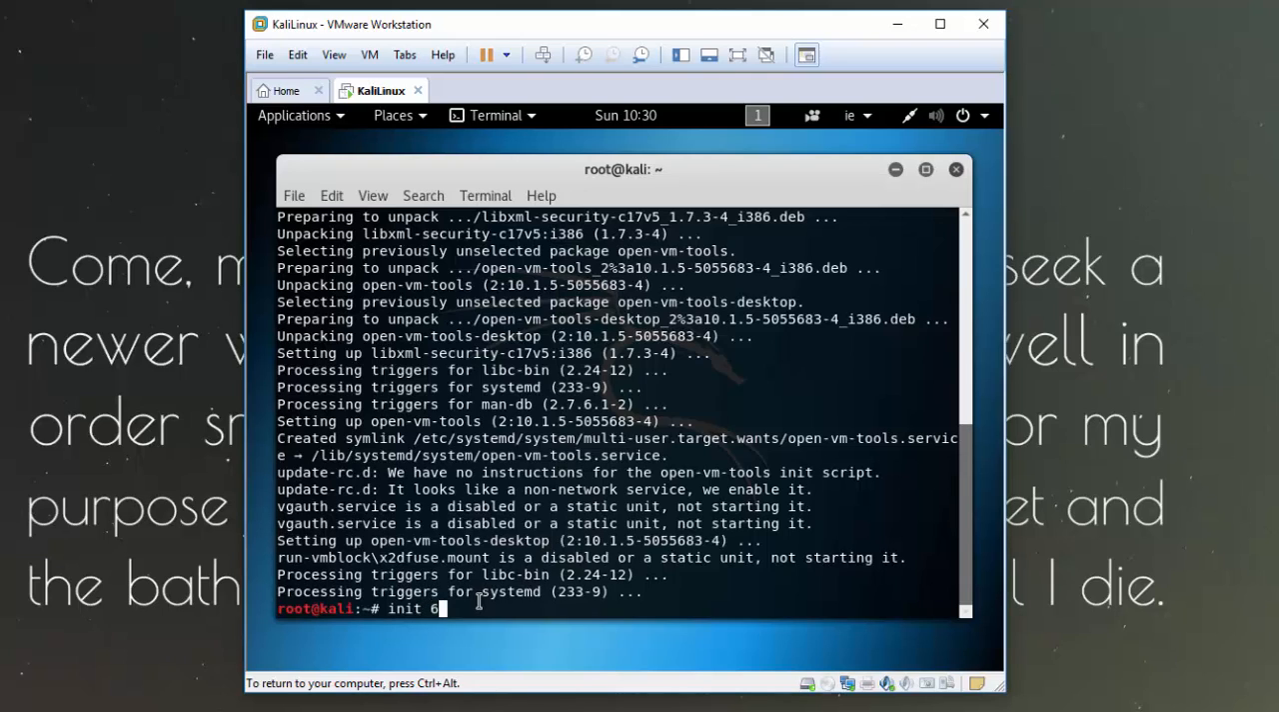
key(Return)
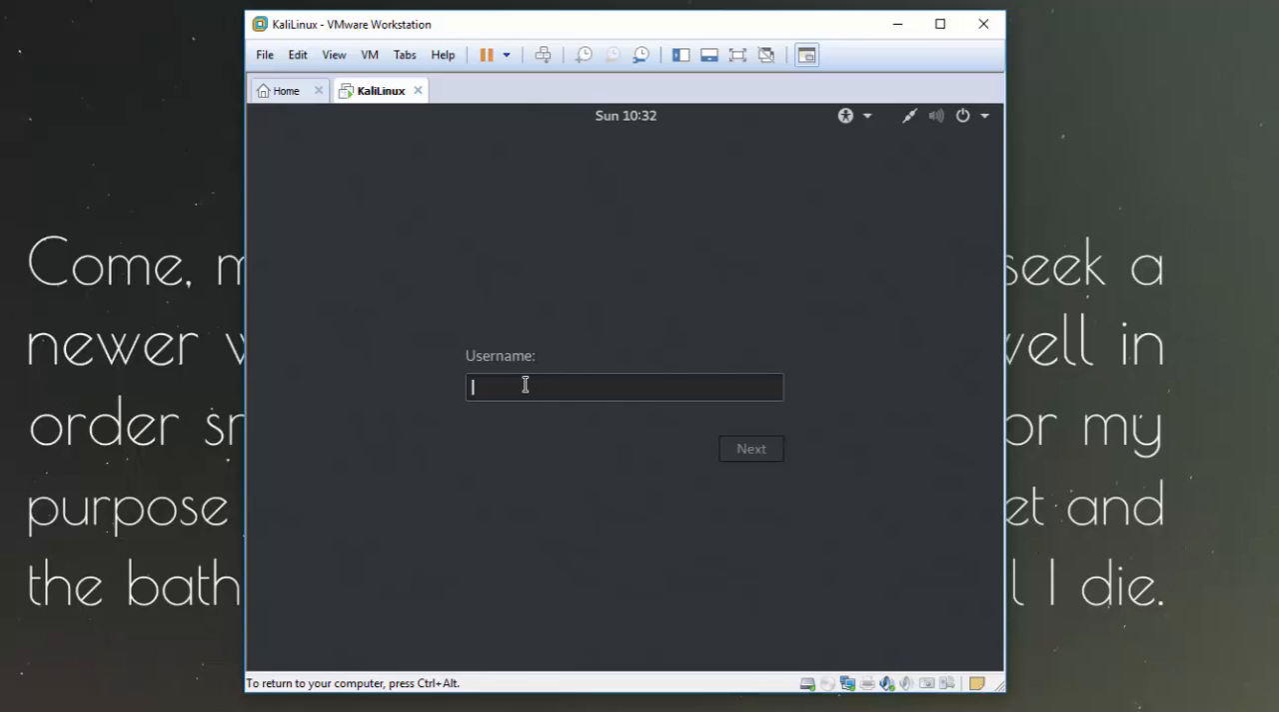
Sign back in as root with the password to reach the desktop after the second reboot.
text(root)
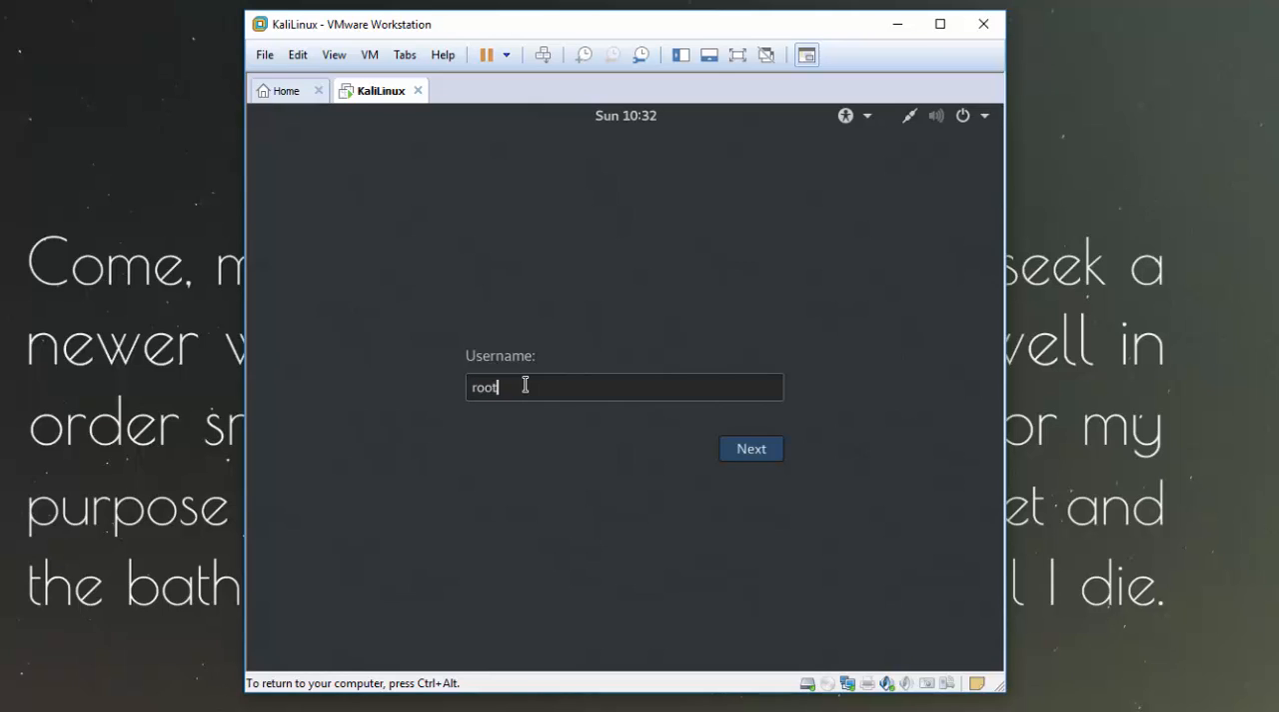
click(751, 448)
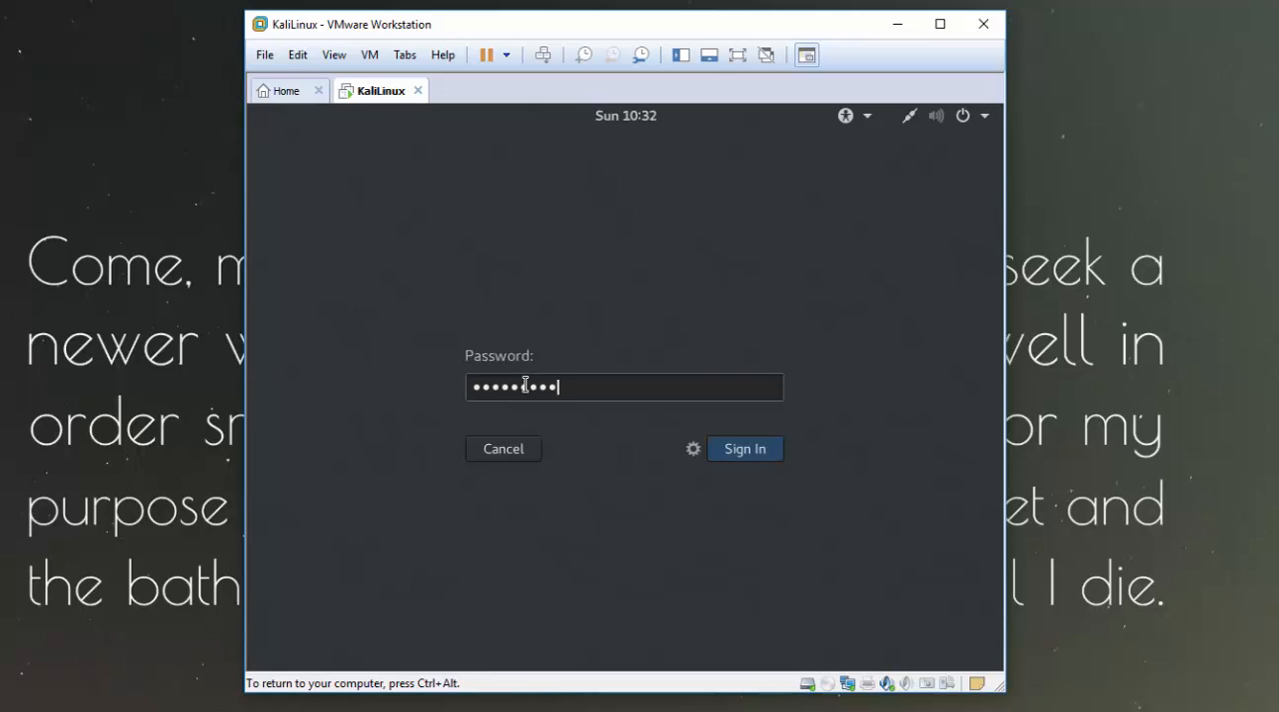
click(744, 447)
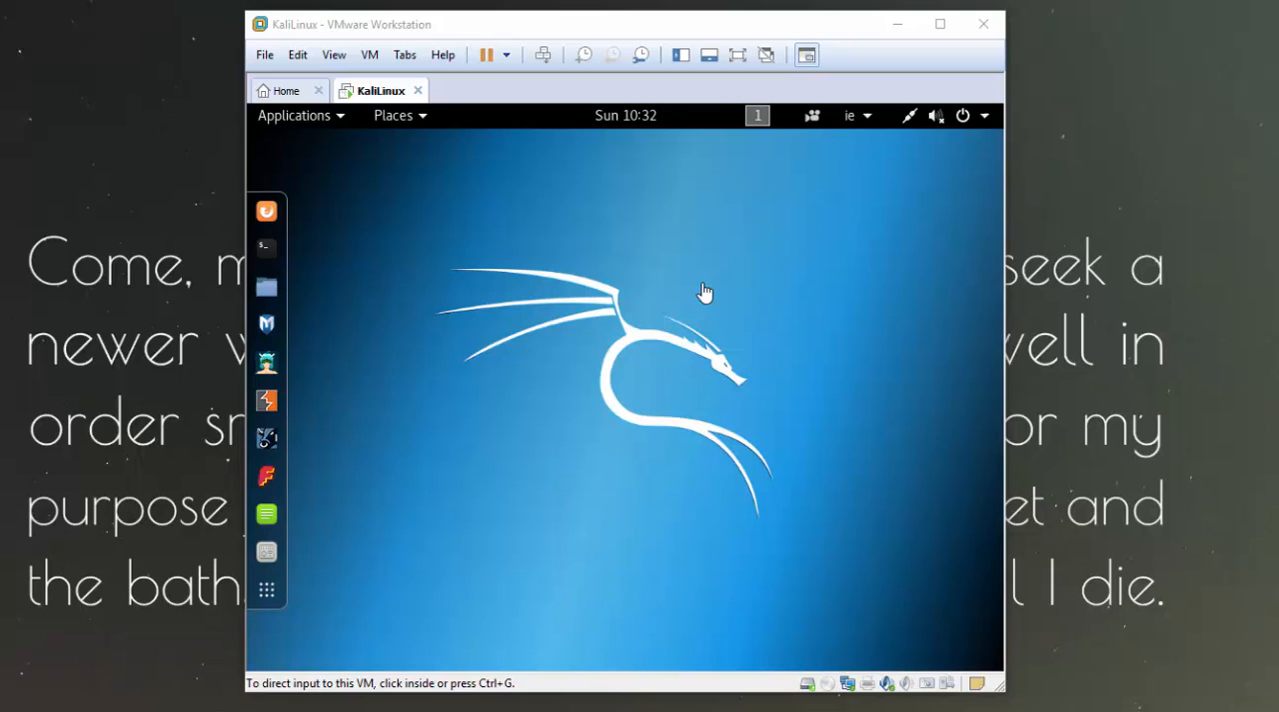
mouse_move(527, 332)
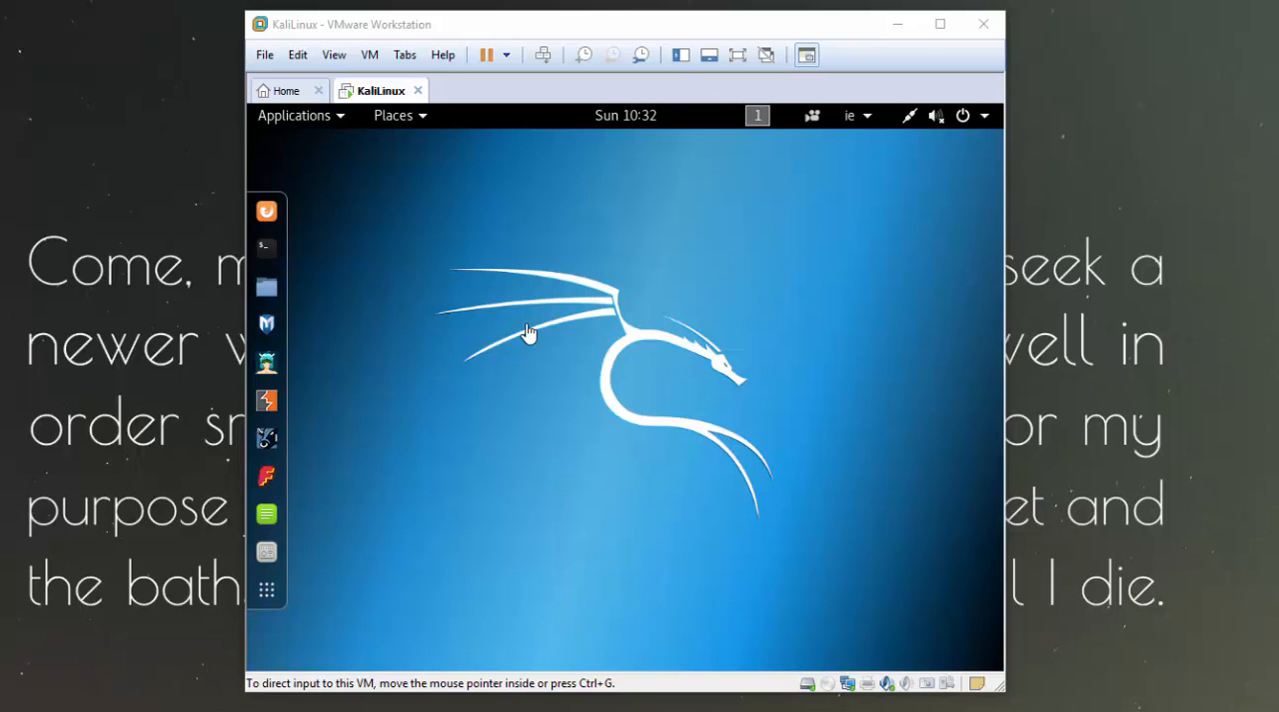